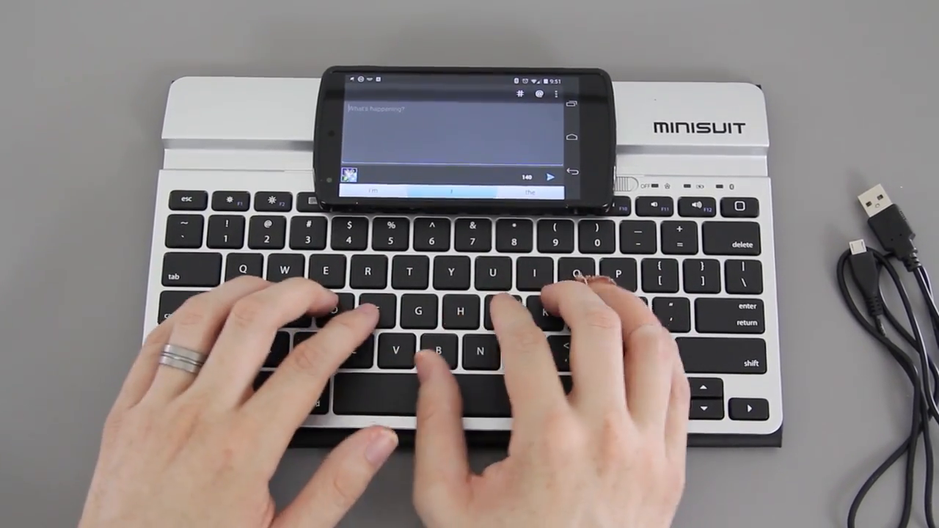
text(josh and the)
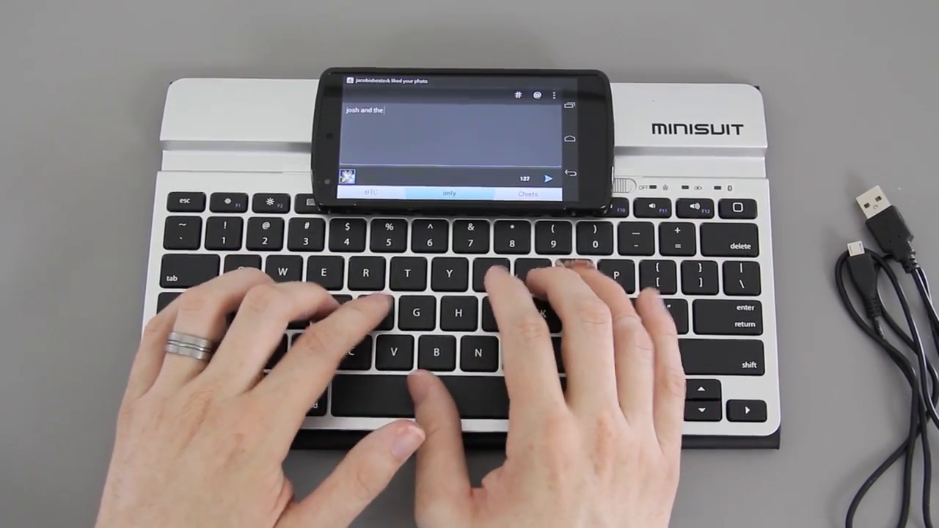
text(dog were going to)
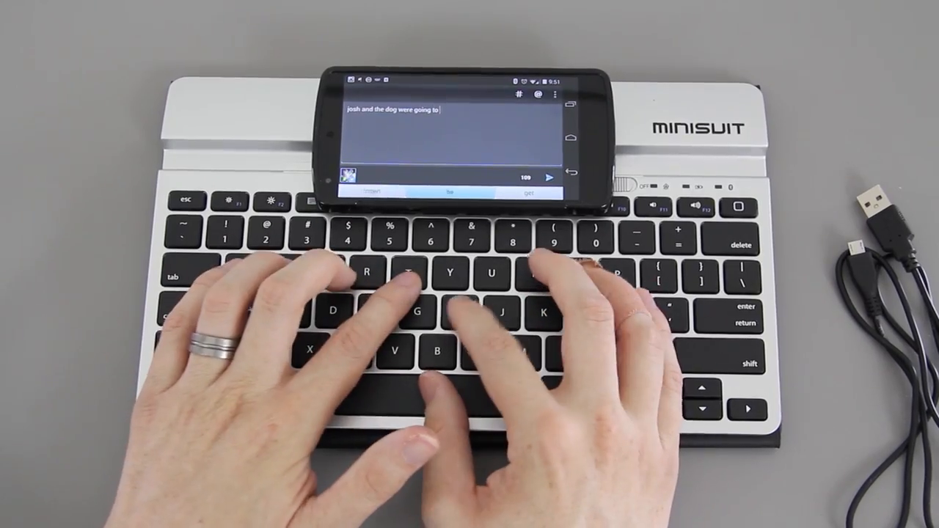
text(the mall and we saw a)
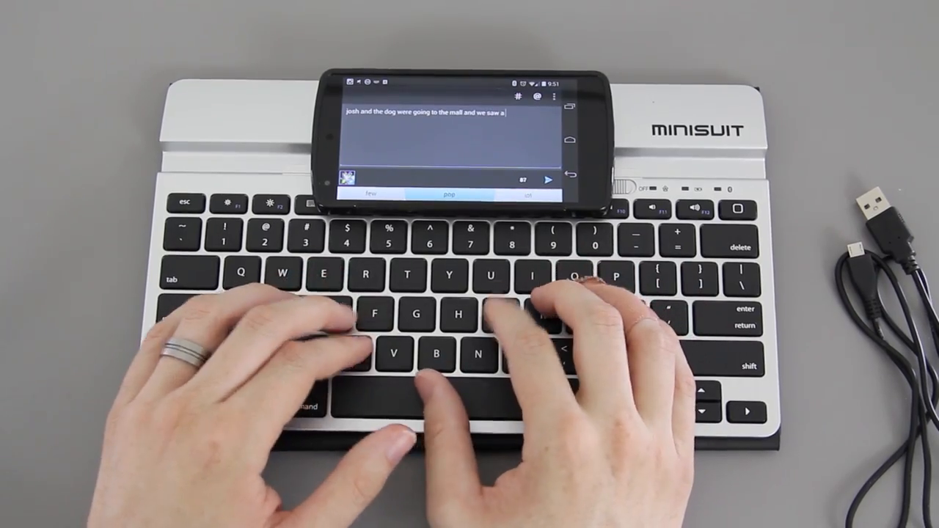
text(cute little l)
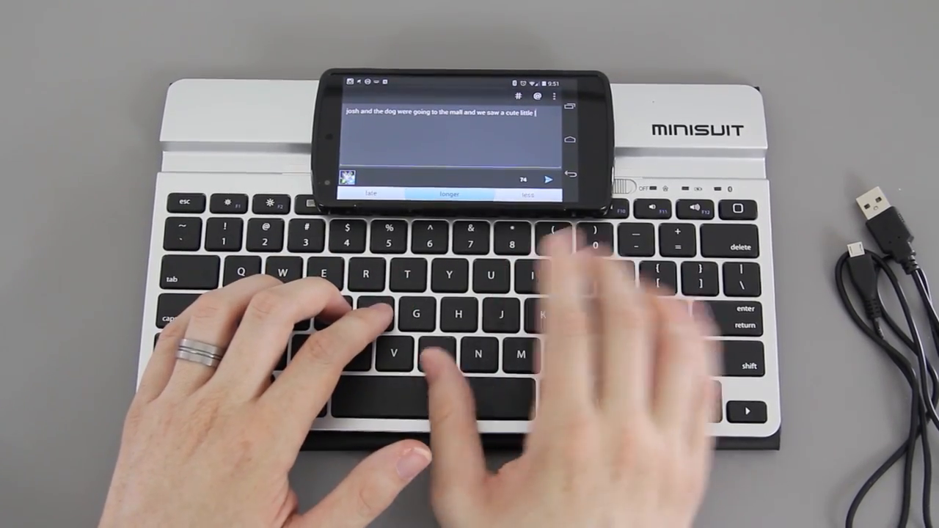